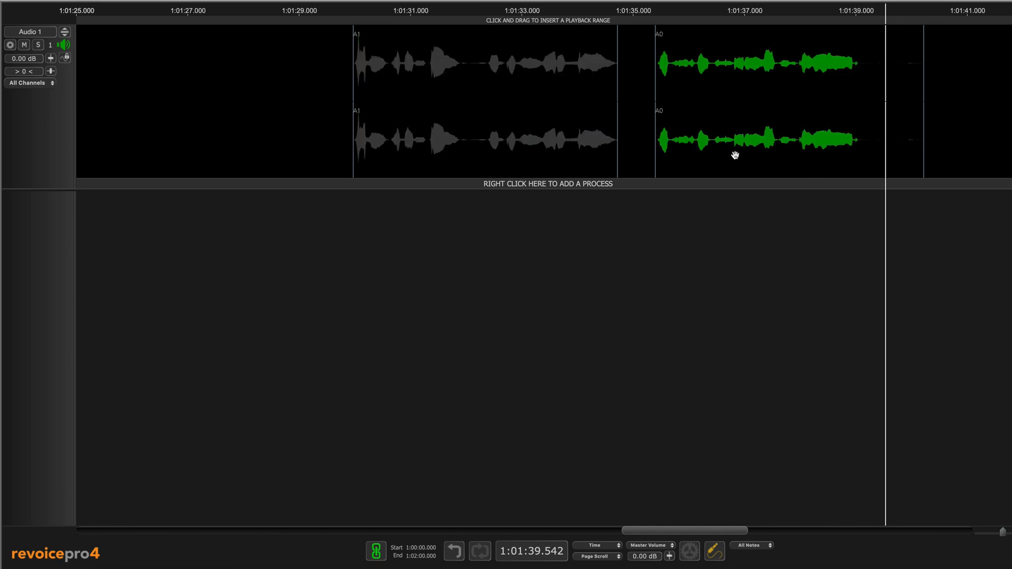
pyautogui.moveTo(727, 155)
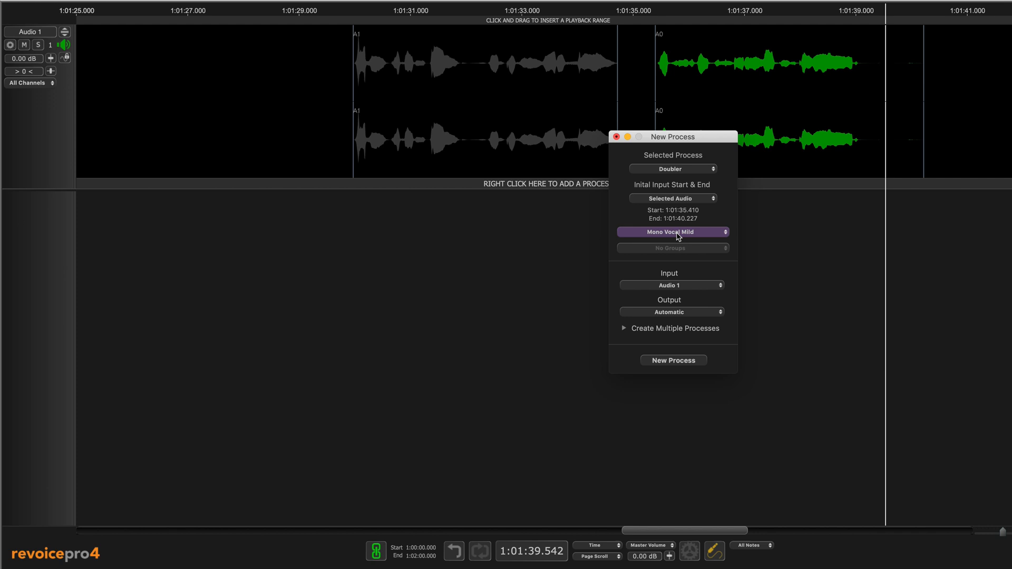
pyautogui.moveTo(674, 232)
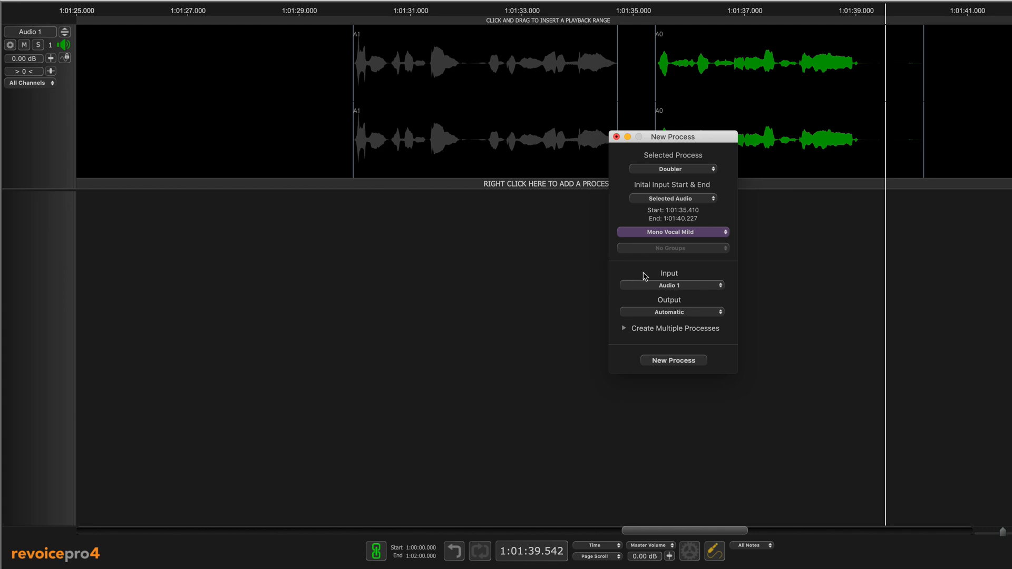
pyautogui.moveTo(672, 201)
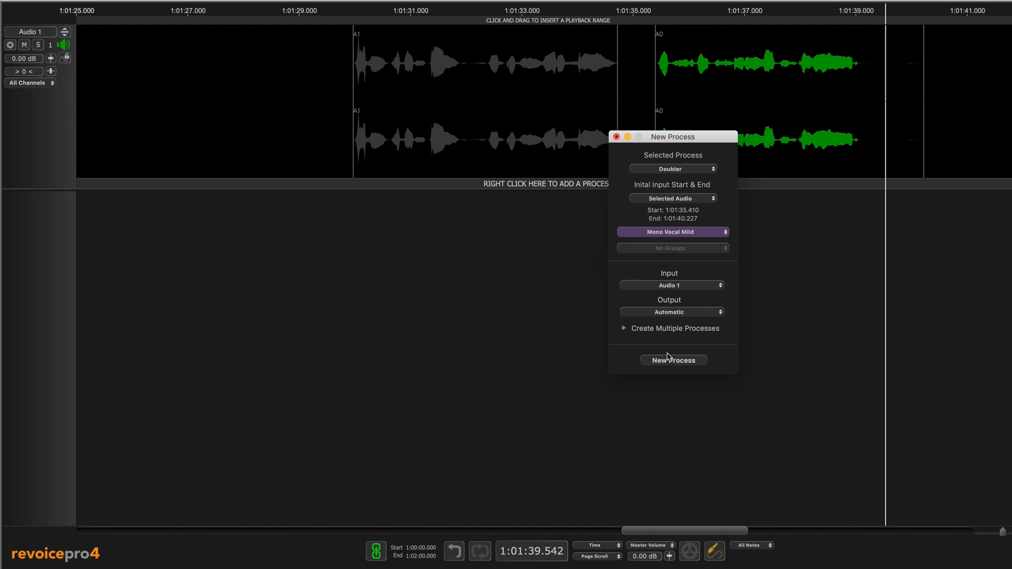
# Create the Doubler process on the vocal phrase and dismiss the New Process window.
pyautogui.click(672, 361)
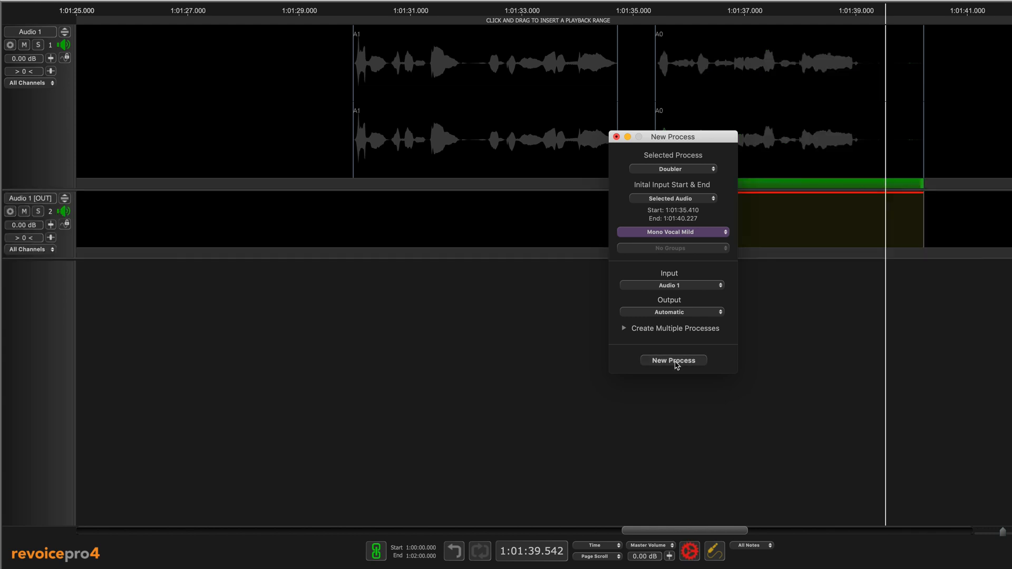
pyautogui.click(673, 361)
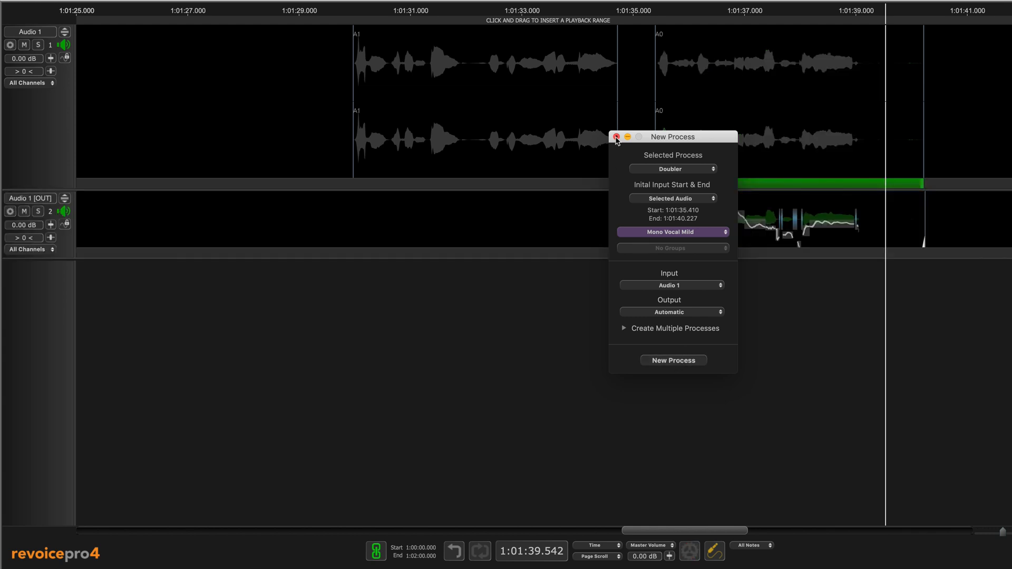
pyautogui.click(615, 140)
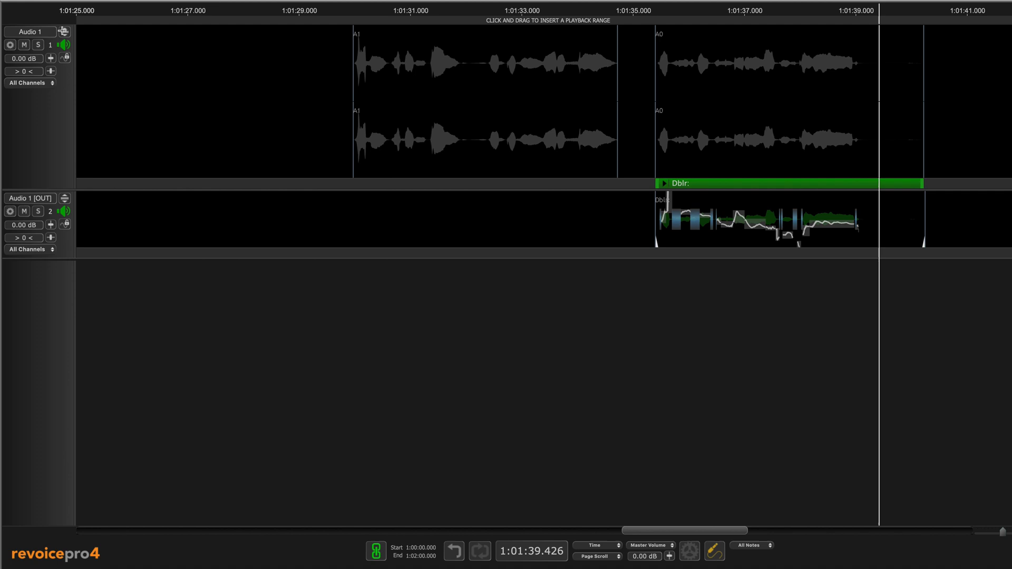
# Give the original Audio 1 vocal track the full view and select its phrase for warping.
pyautogui.click(64, 32)
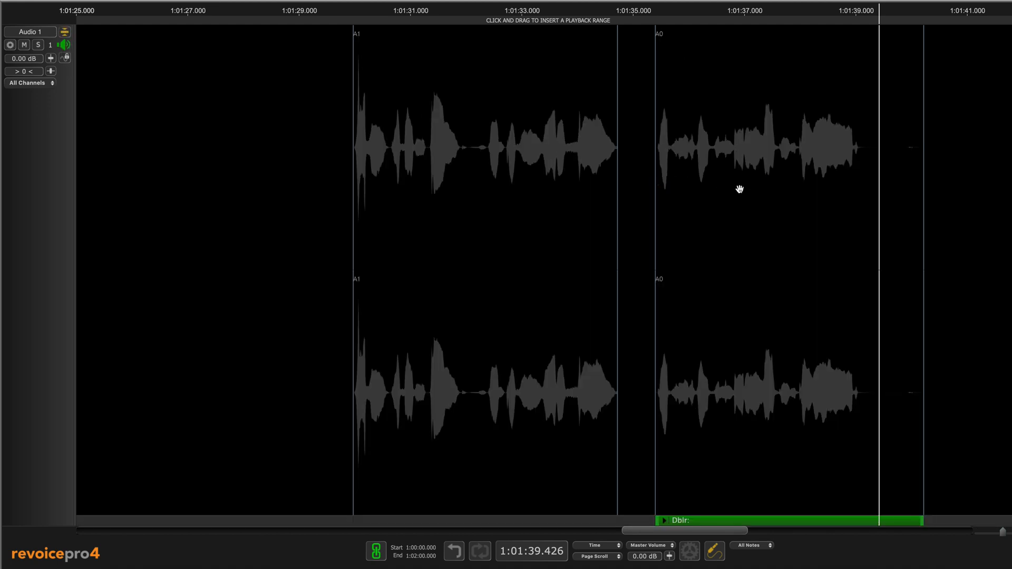
pyautogui.click(742, 149)
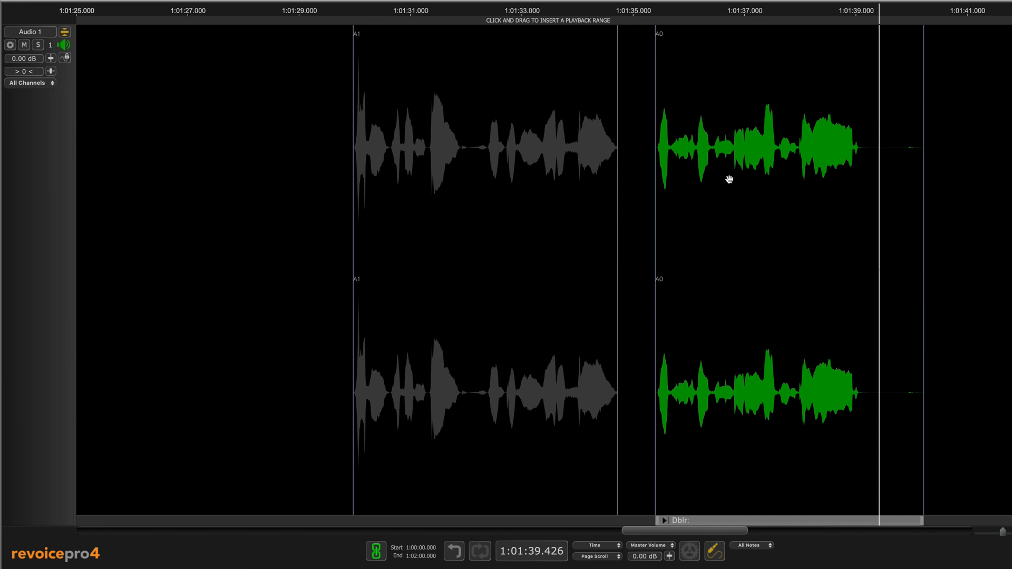
pyautogui.moveTo(725, 192)
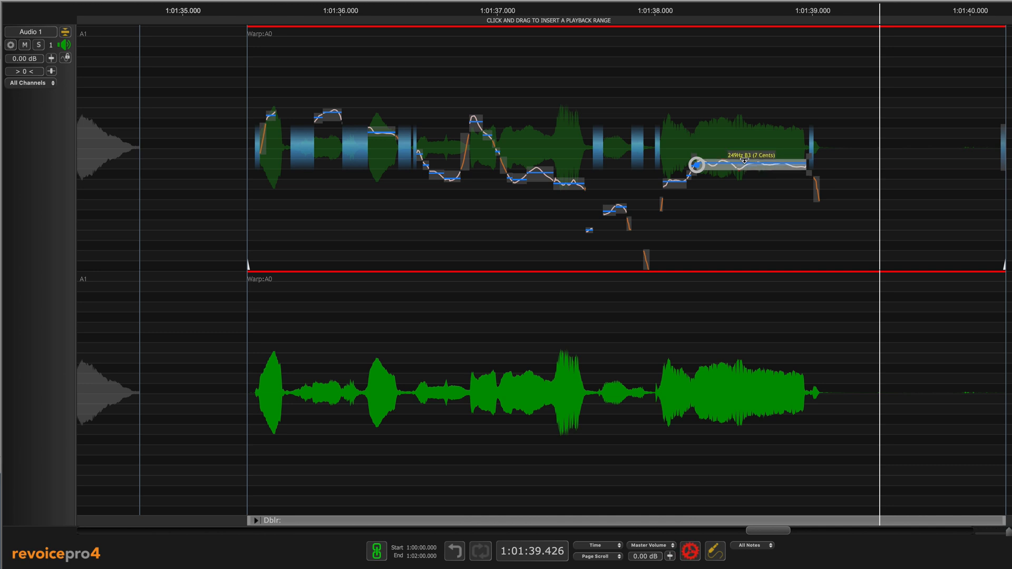
# Flatten the vibrato on the last word's pitch block (A♯/B♭3) with the flatten handle.
pyautogui.moveTo(697, 165); pyautogui.dragTo(743, 167)
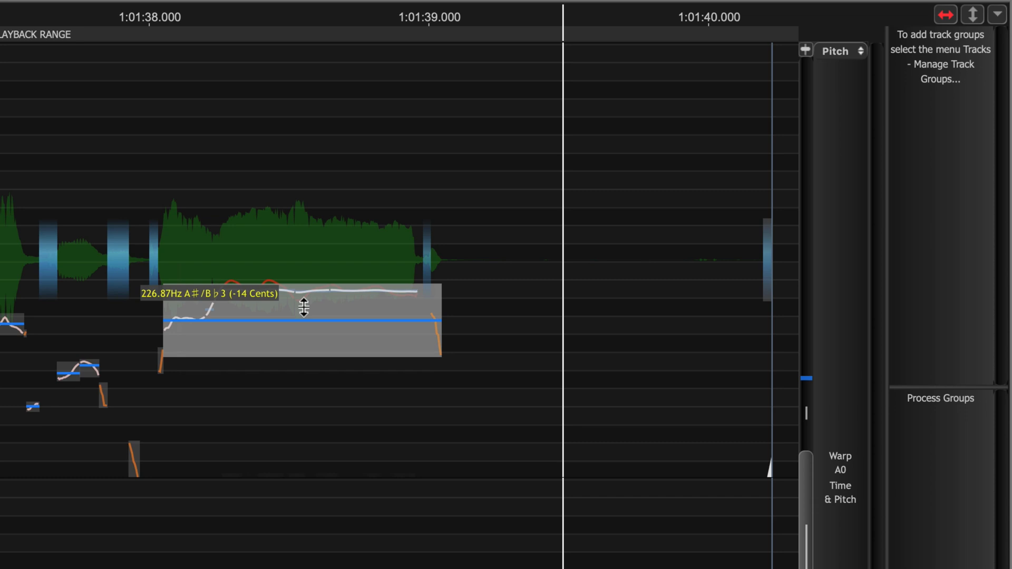
# Raise the last word's note block upward to a harmony pitch.
pyautogui.moveTo(304, 323); pyautogui.dragTo(304, 287)
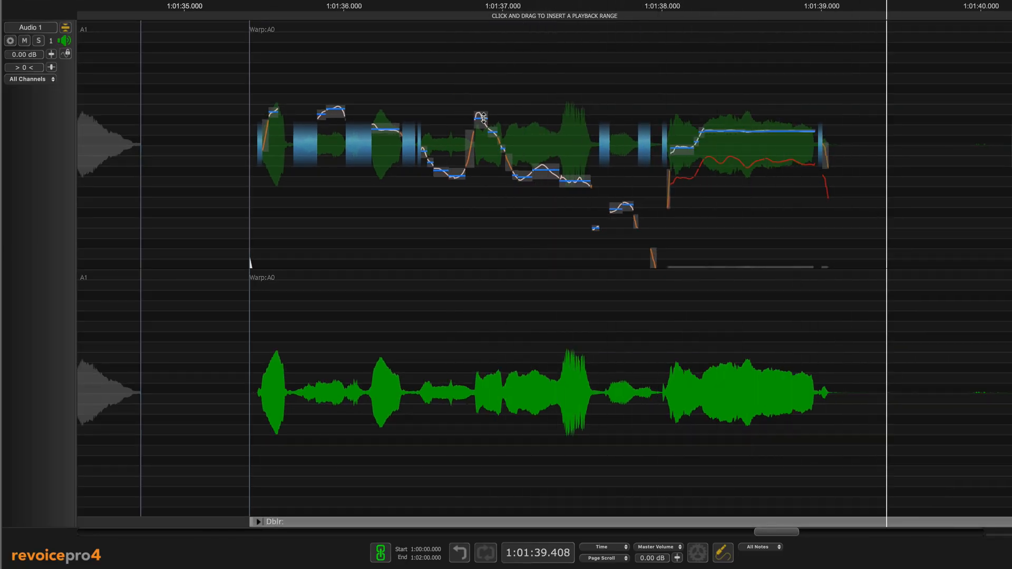
pyautogui.hscroll(-3)
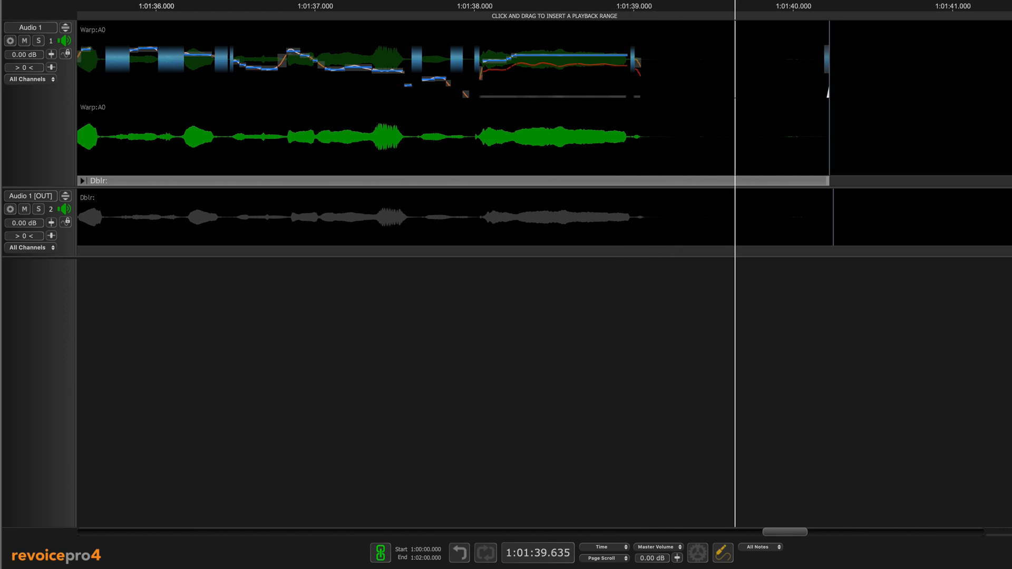
pyautogui.moveTo(553, 261)
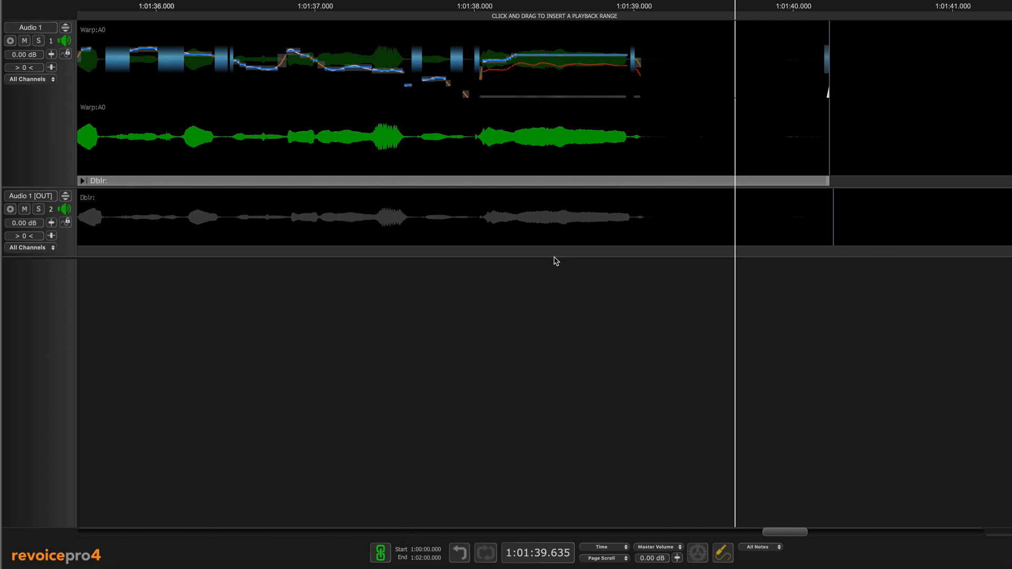
pyautogui.moveTo(597, 126)
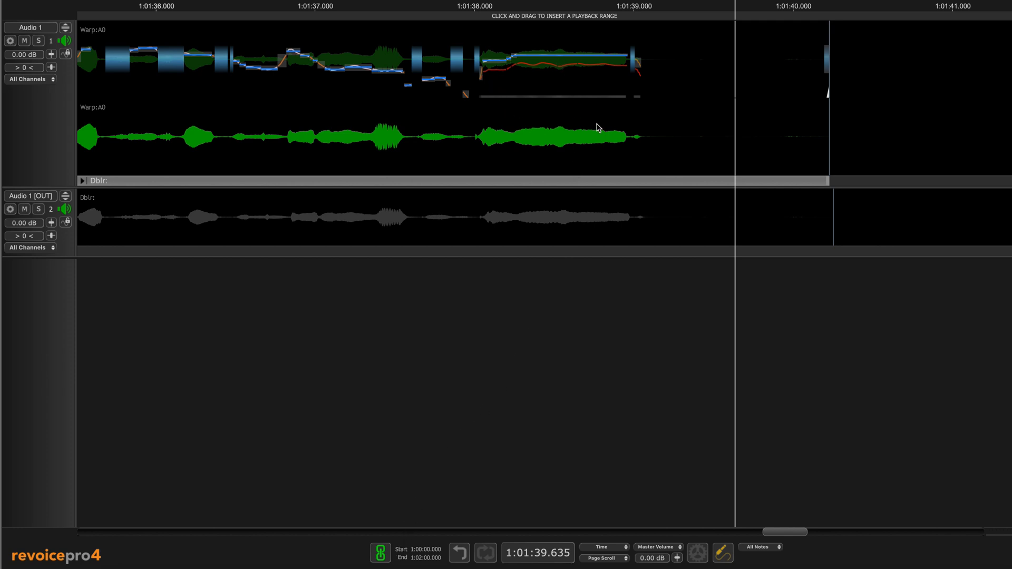